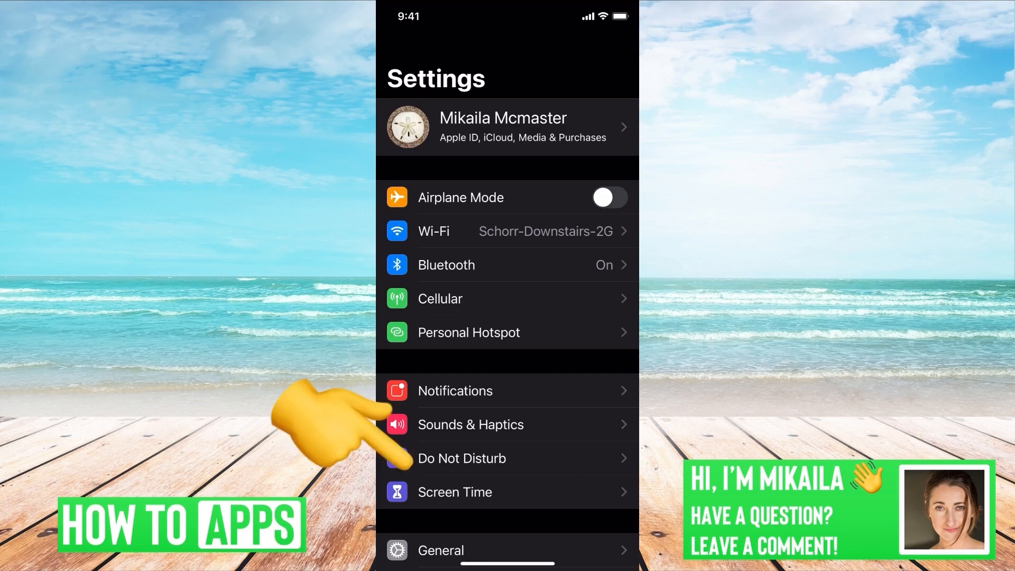
# - Navigate from Screen Time into Content & Privacy Restrictions
pyautogui.click(455, 492)
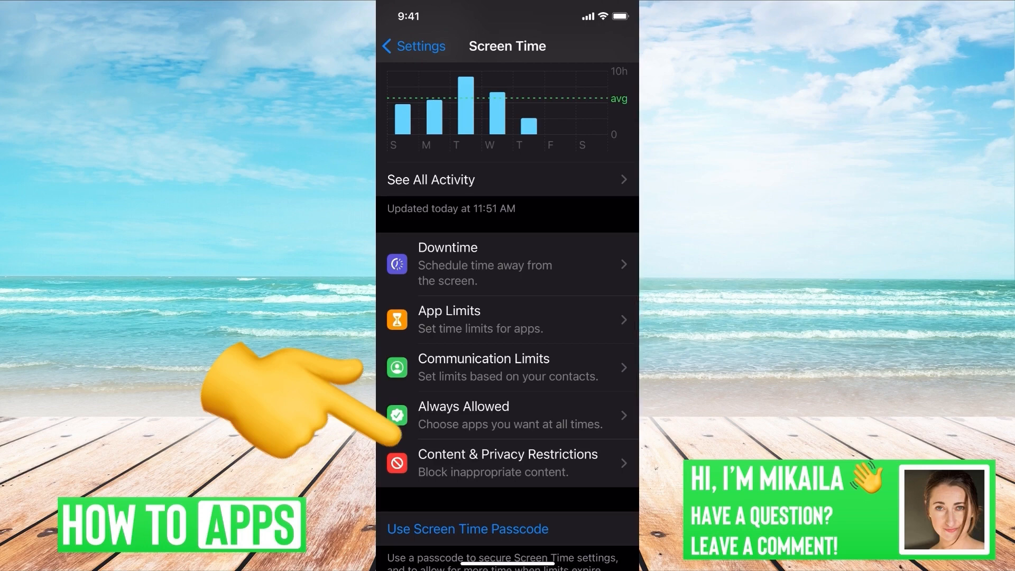
pyautogui.click(507, 462)
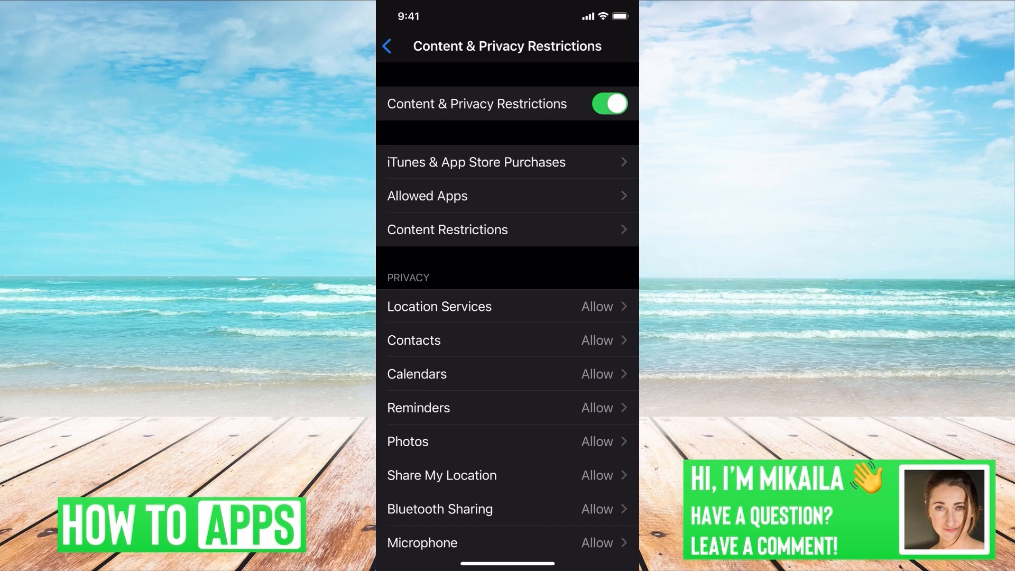
# - Enter Content Restrictions and scroll down to the Web Content row
pyautogui.click(447, 230)
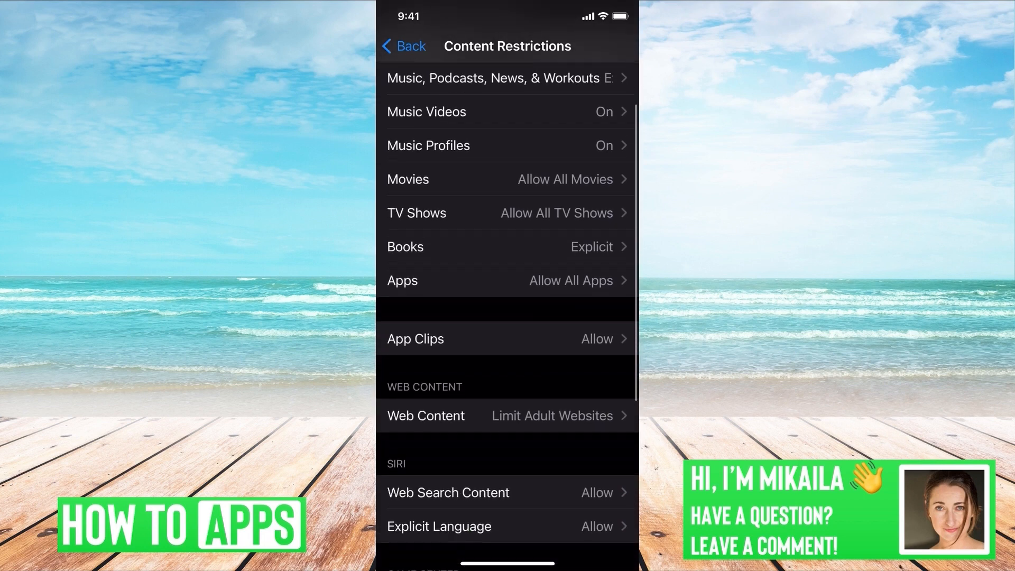
pyautogui.scroll(-3)
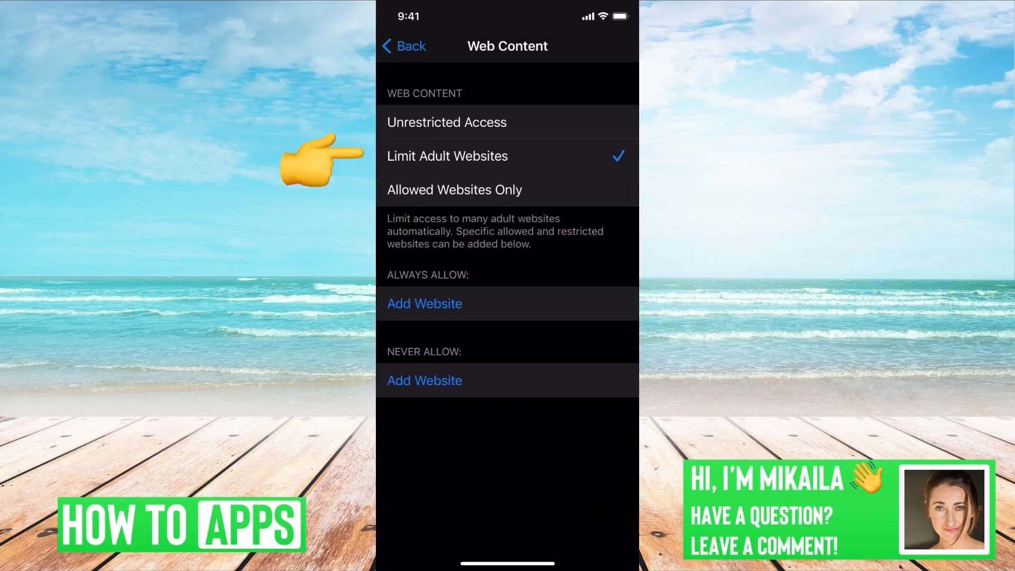
# - Switch Web Content to Allowed Websites Only, peeking at Add Website without saving a site
pyautogui.click(446, 123)
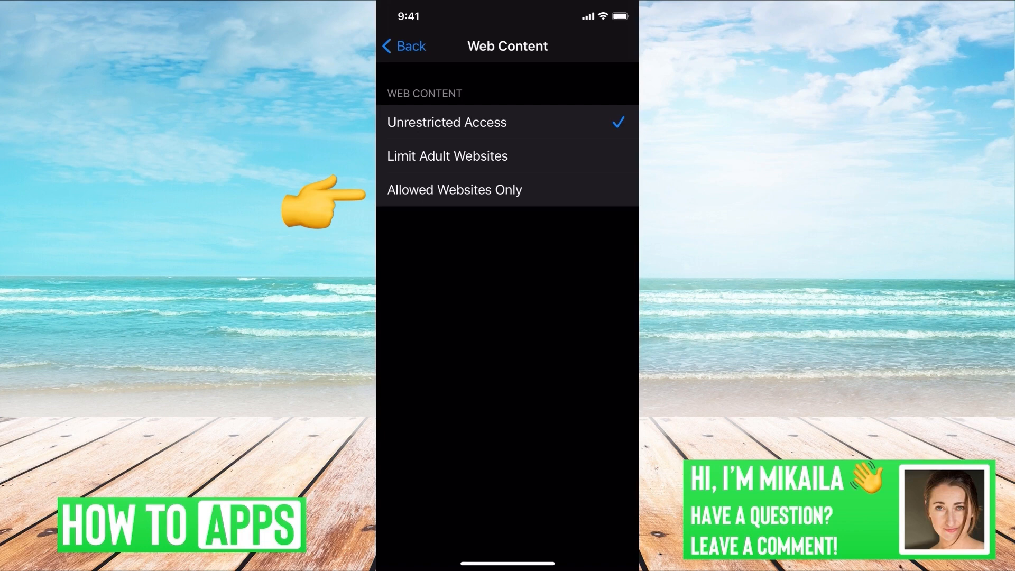
pyautogui.click(454, 190)
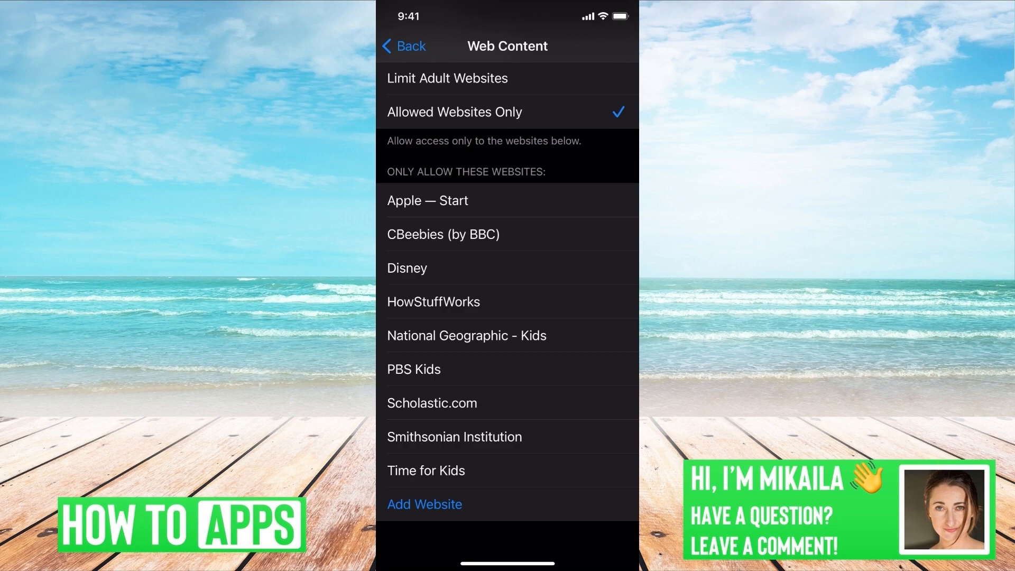
pyautogui.click(424, 504)
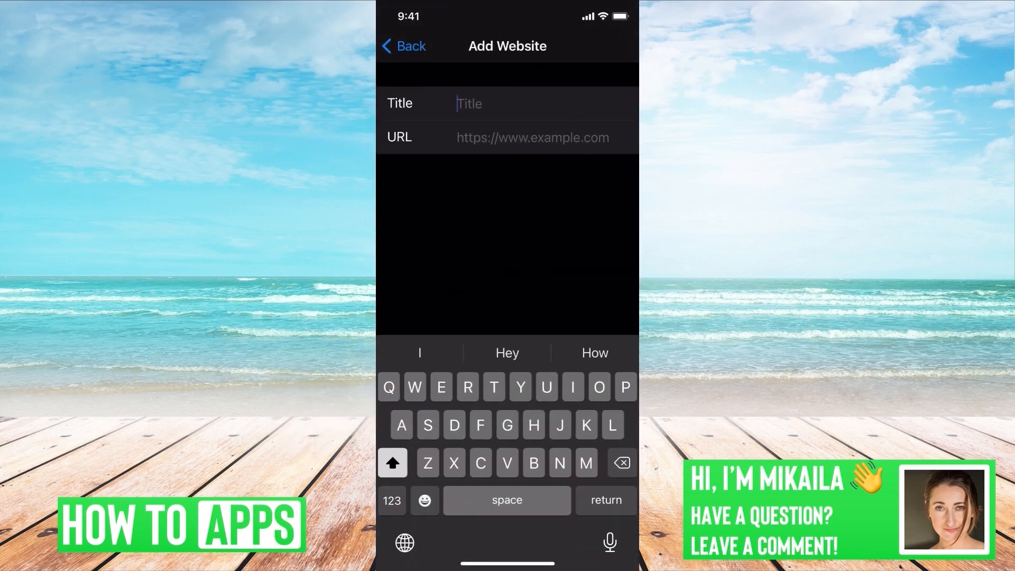
pyautogui.click(403, 45)
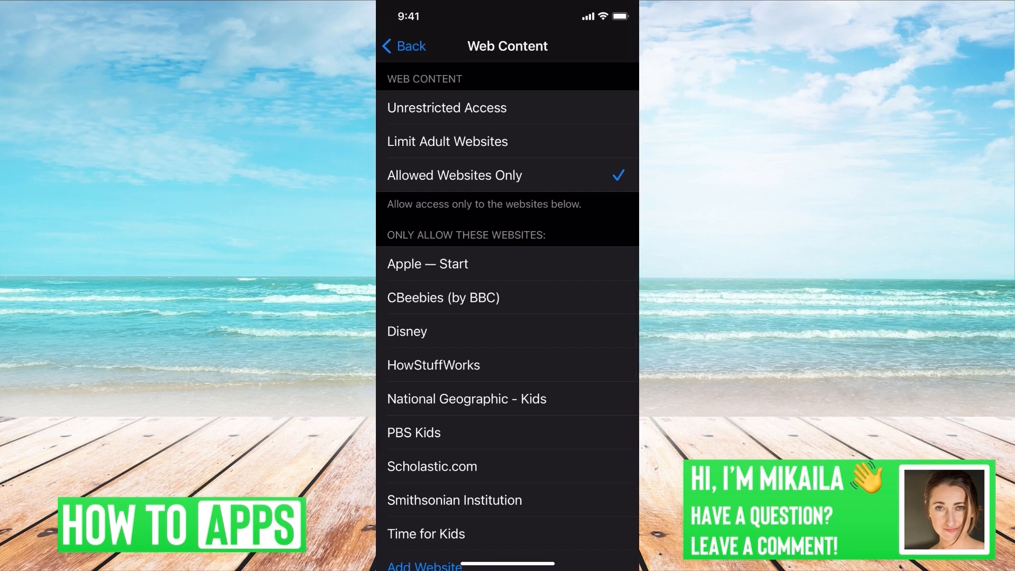
# - Set Web Content back to Limit Adult Websites
pyautogui.click(446, 141)
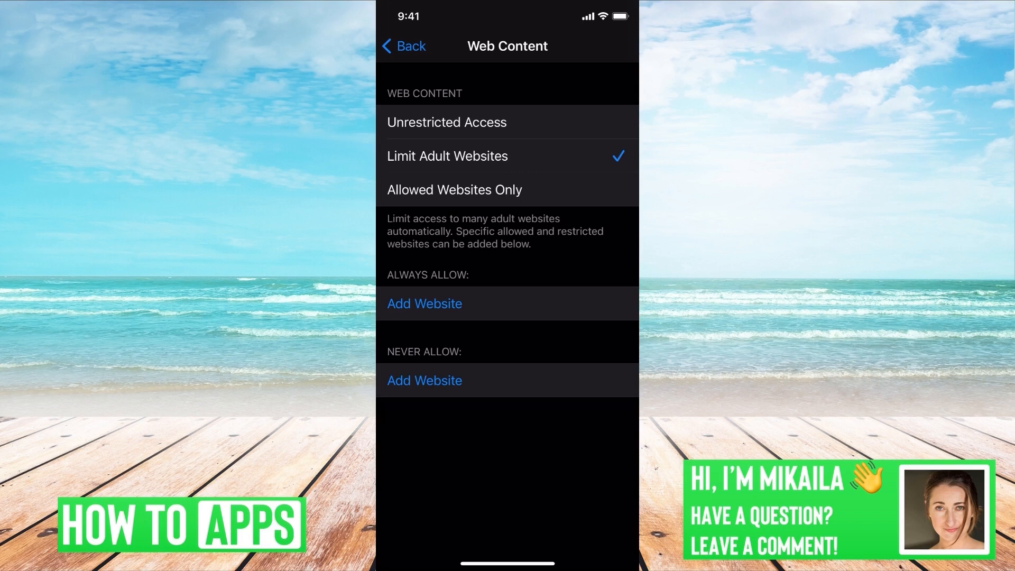